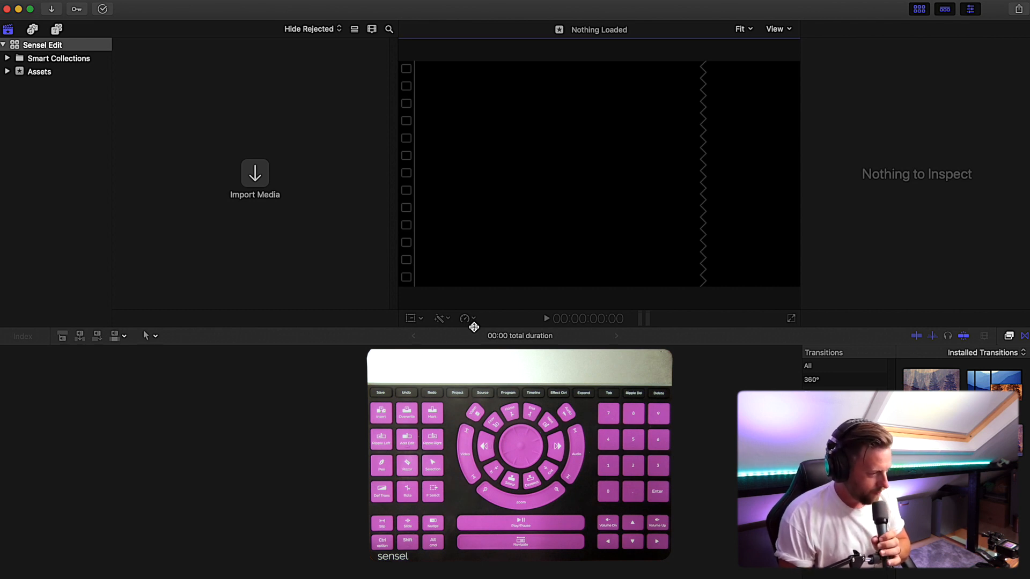
pyautogui.moveTo(263, 205)
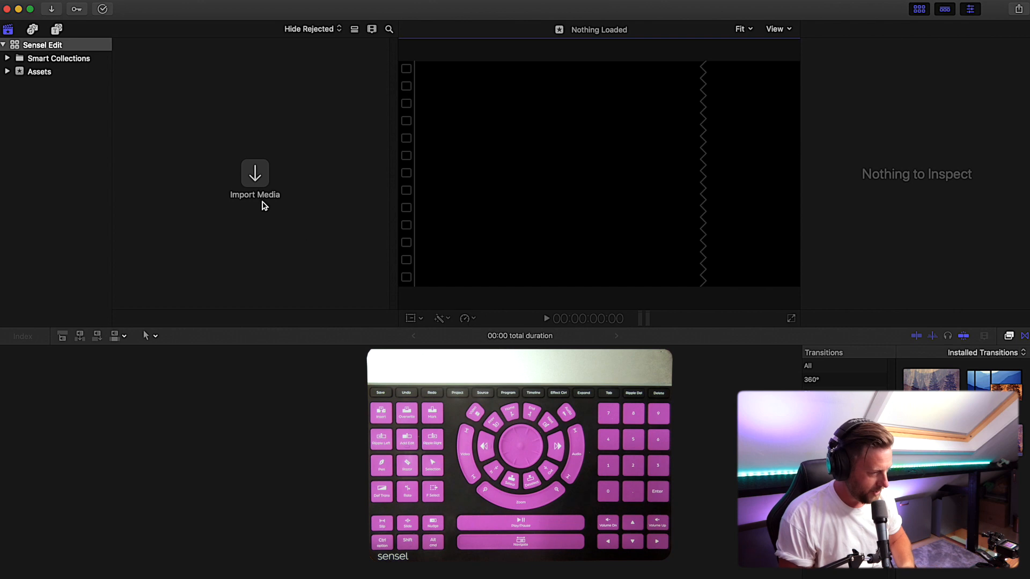
# Open the Media Import window with the Assets event selected.
pyautogui.click(39, 71)
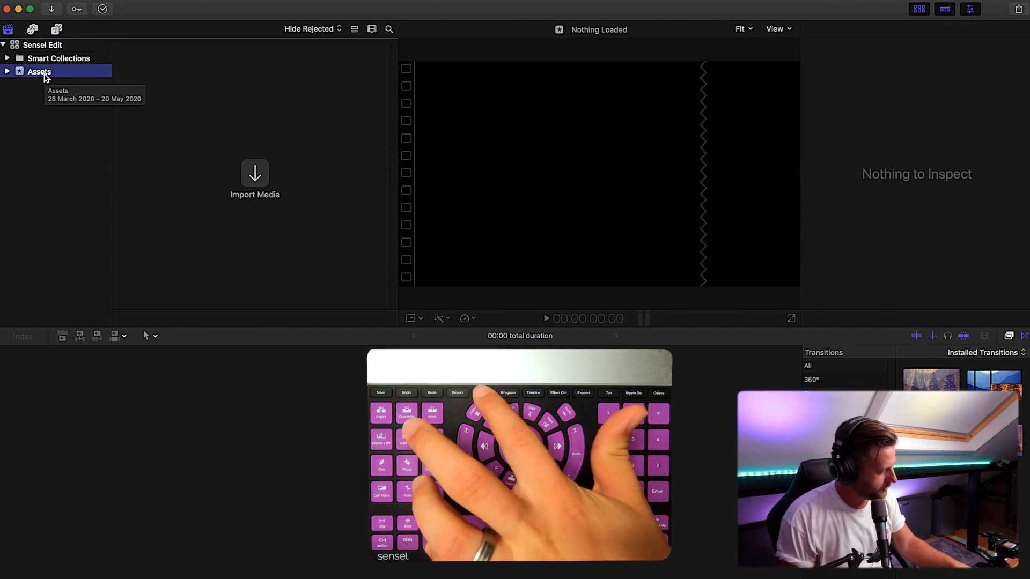
pyautogui.click(255, 178)
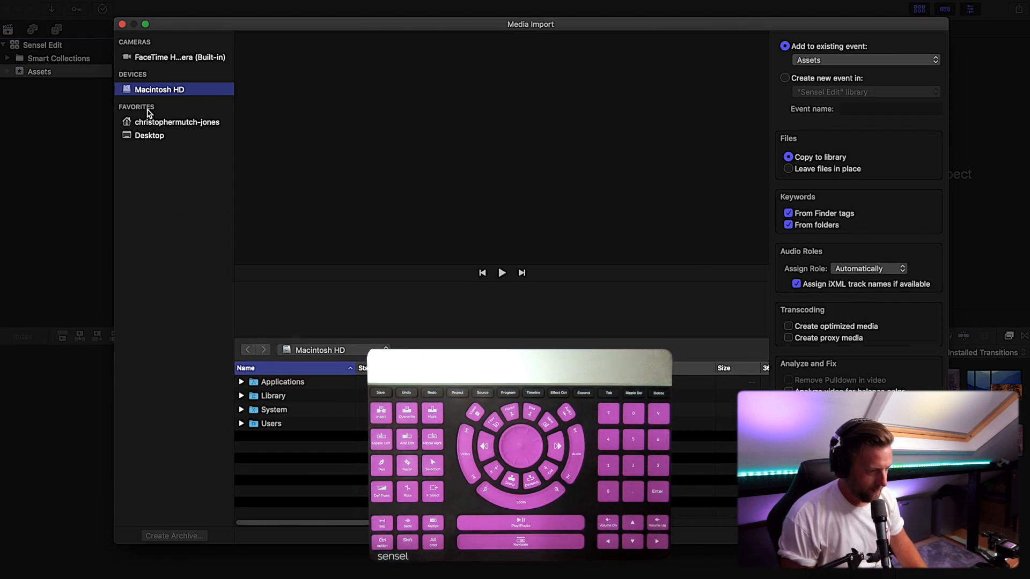
# Import the four Morph clips, including Morph Audio, from Macintosh HD and select them.
pyautogui.click(149, 134)
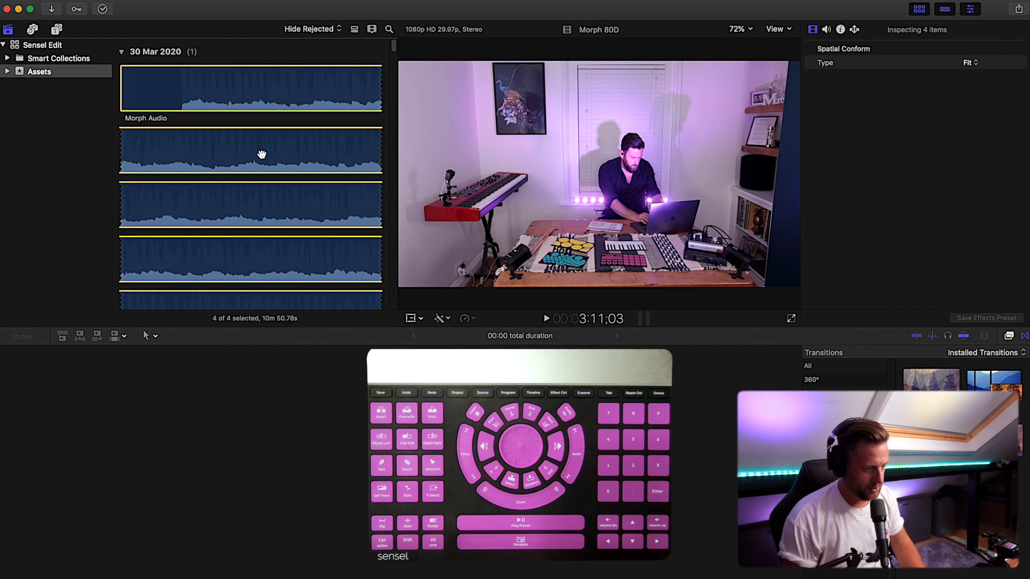
pyautogui.rightClick(261, 155)
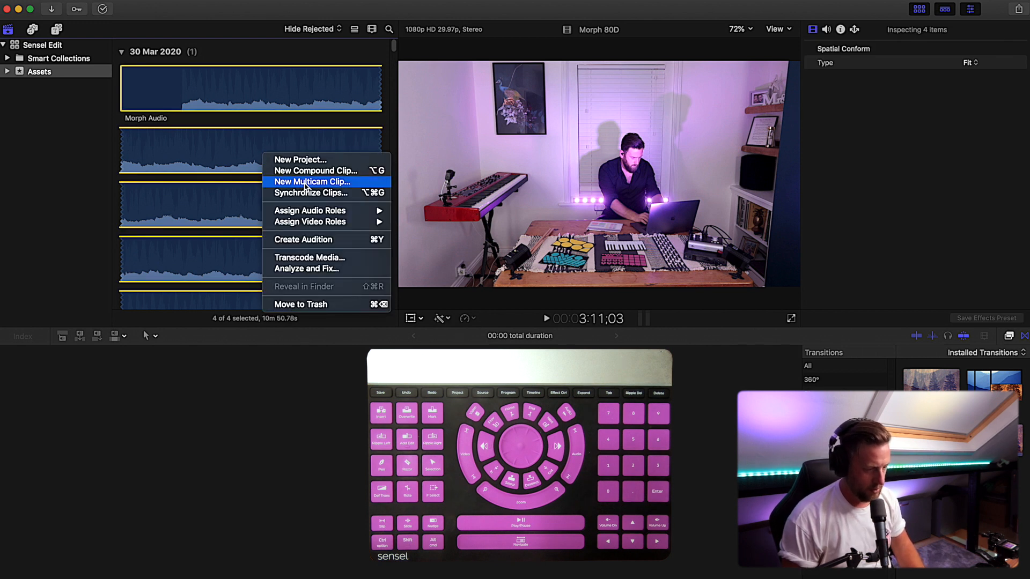
# Create the multicam clip 'Sensel Edit MultiCam', synchronized using audio.
pyautogui.click(312, 182)
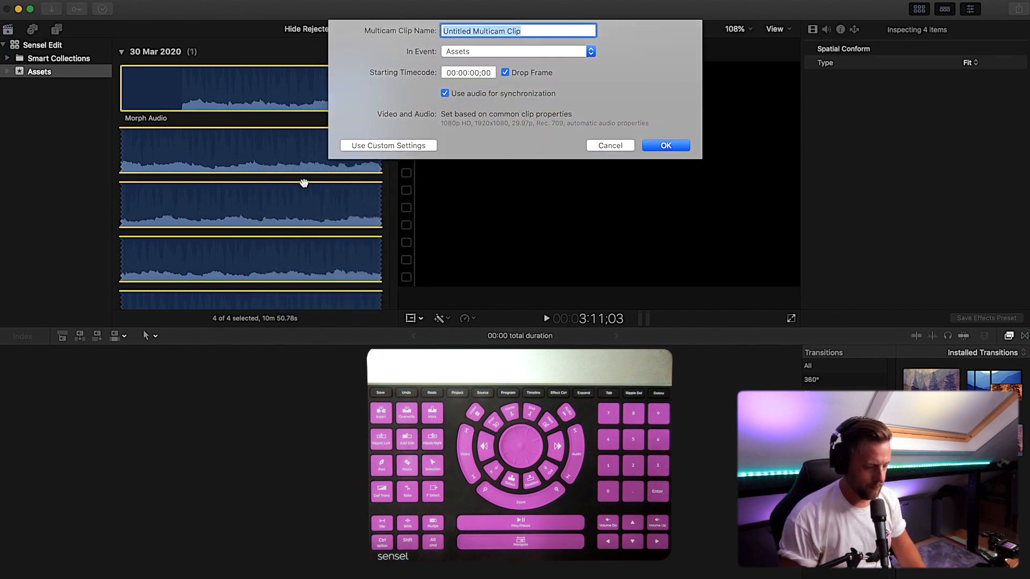
pyautogui.write('Sensel Edit Multi')
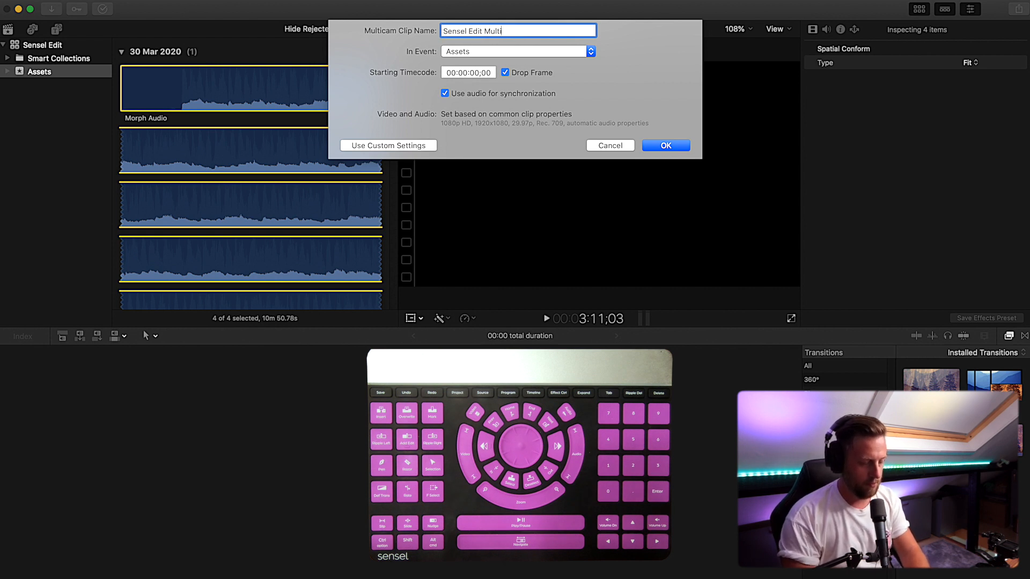
pyautogui.write('Ca')
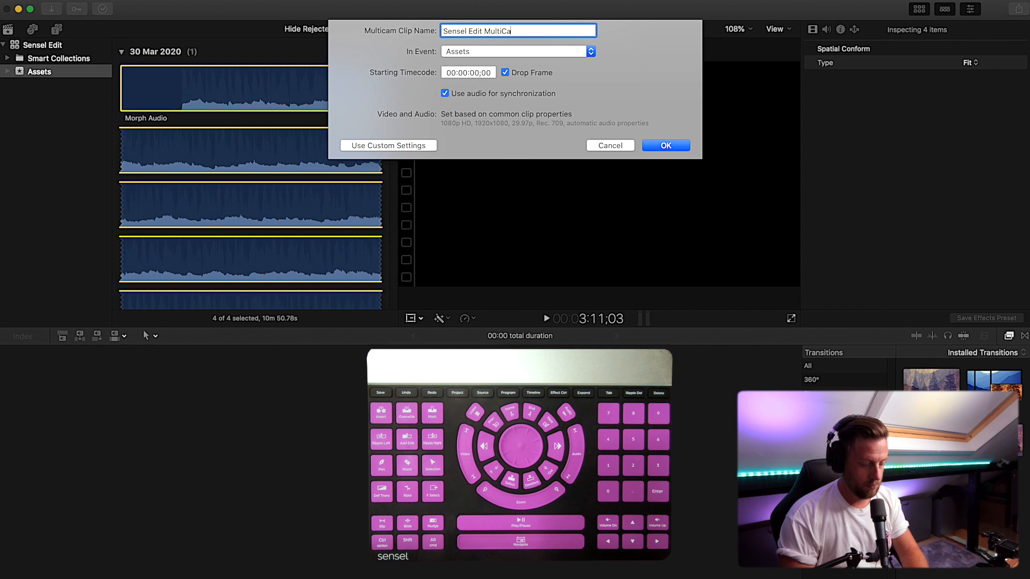
pyautogui.click(665, 145)
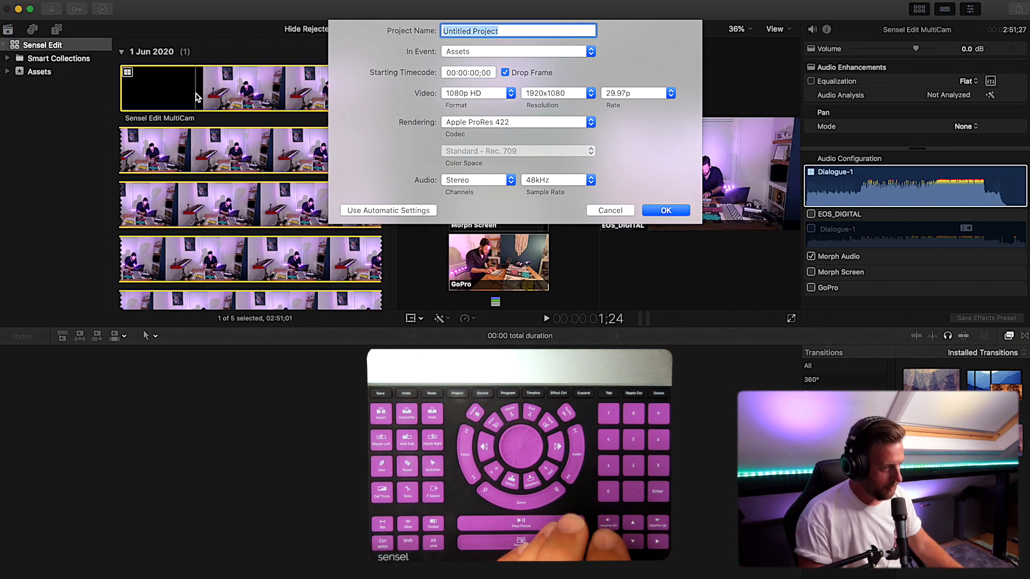
# Create the project 'Sensel Edit video' in the Assets event.
pyautogui.write('Sensel Edit video')
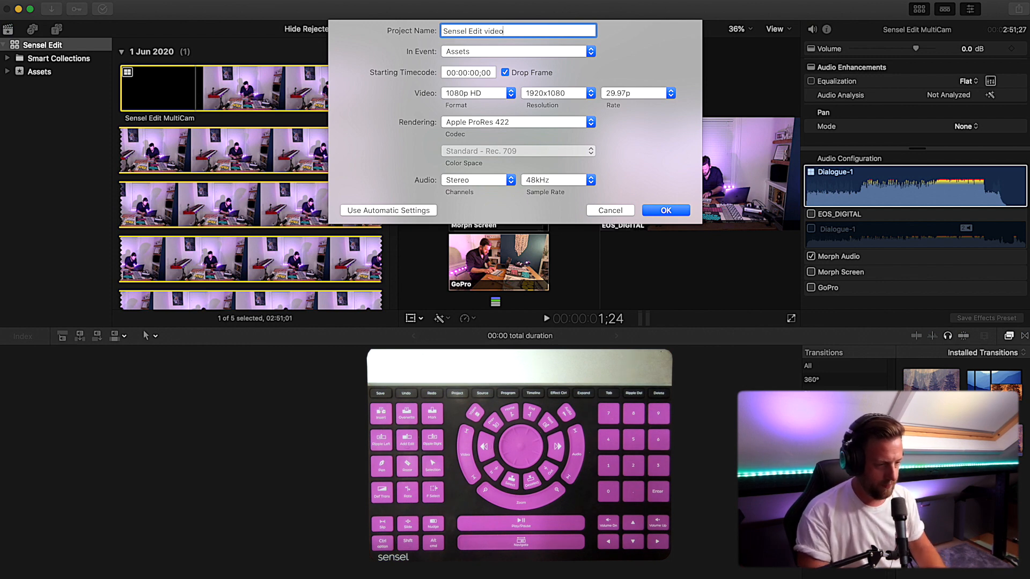
pyautogui.click(665, 210)
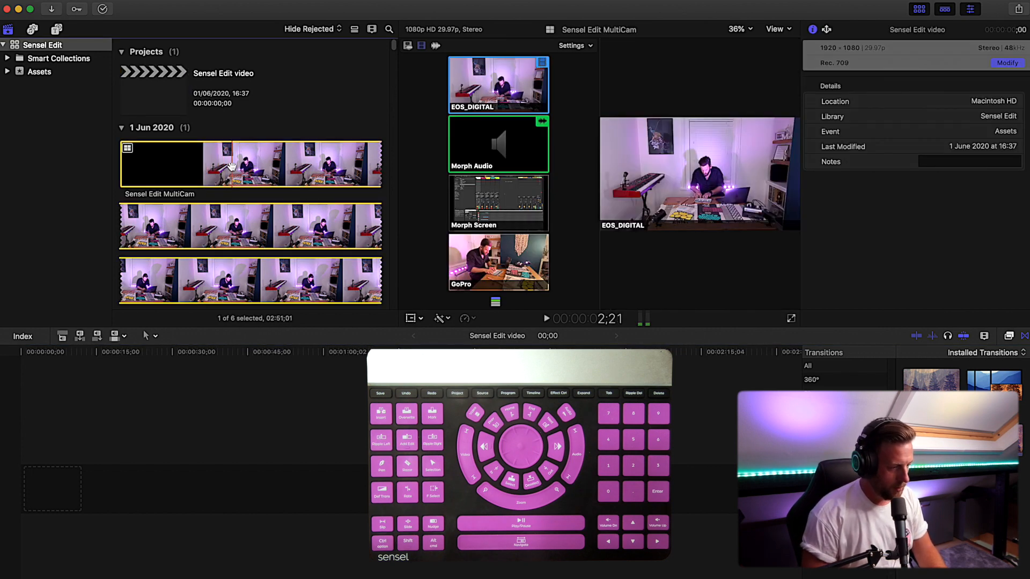
# Append the Sensel Edit MultiCam clip to the Sensel Edit video timeline.
pyautogui.click(825, 29)
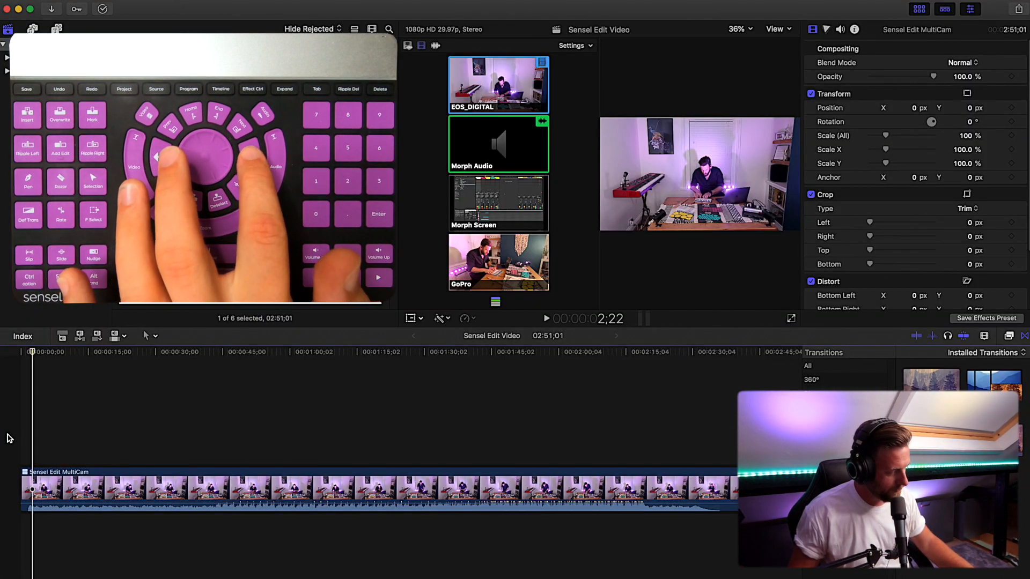
pyautogui.click(547, 319)
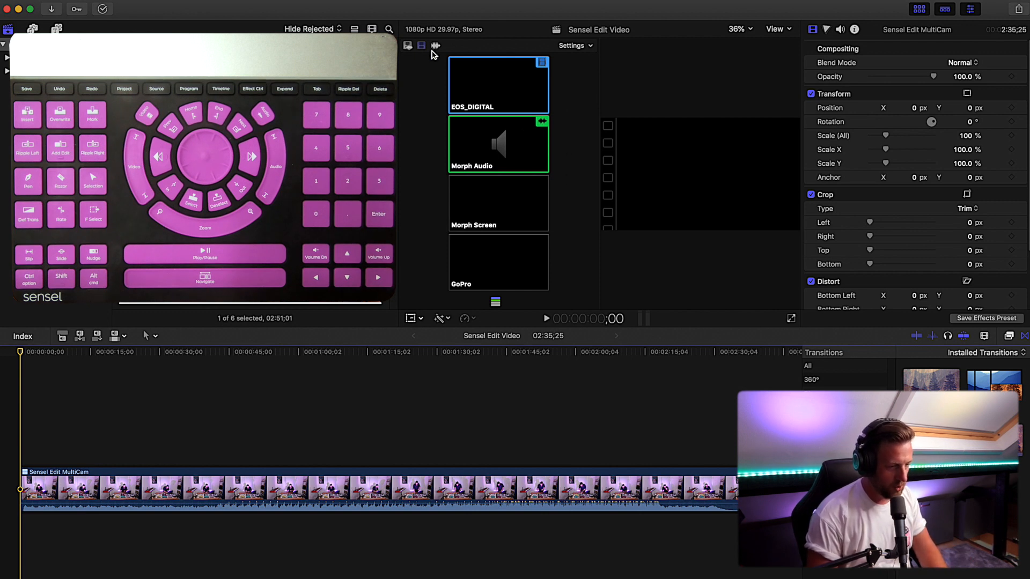
pyautogui.moveTo(488, 143)
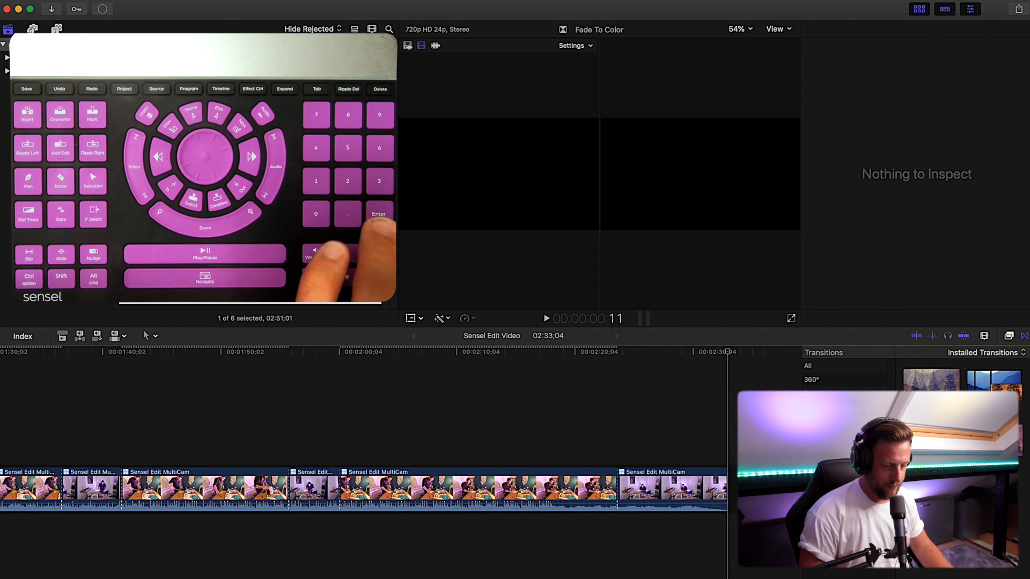
# Select the Fade To Color transition at the end of the last clip.
pyautogui.click(721, 489)
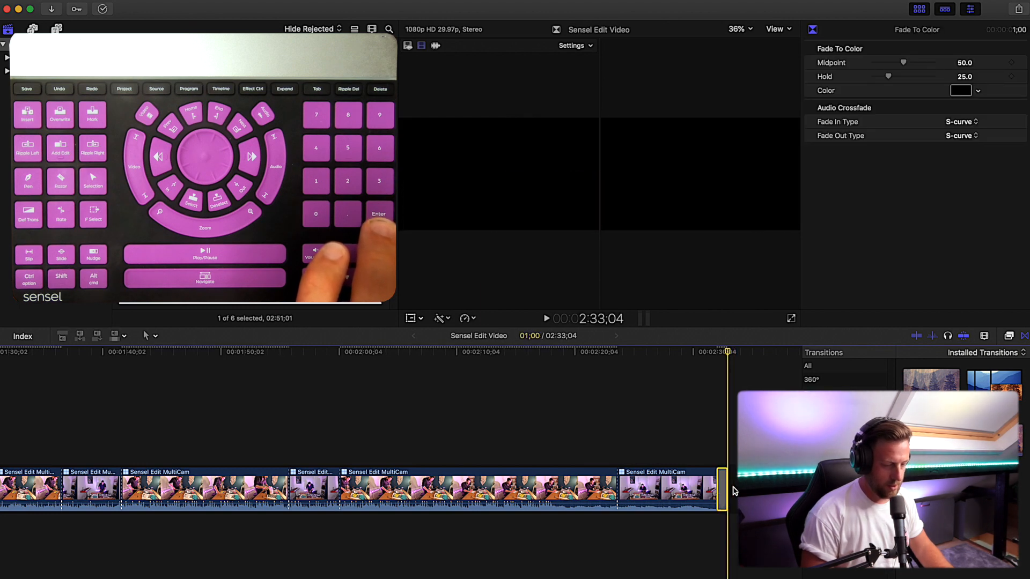